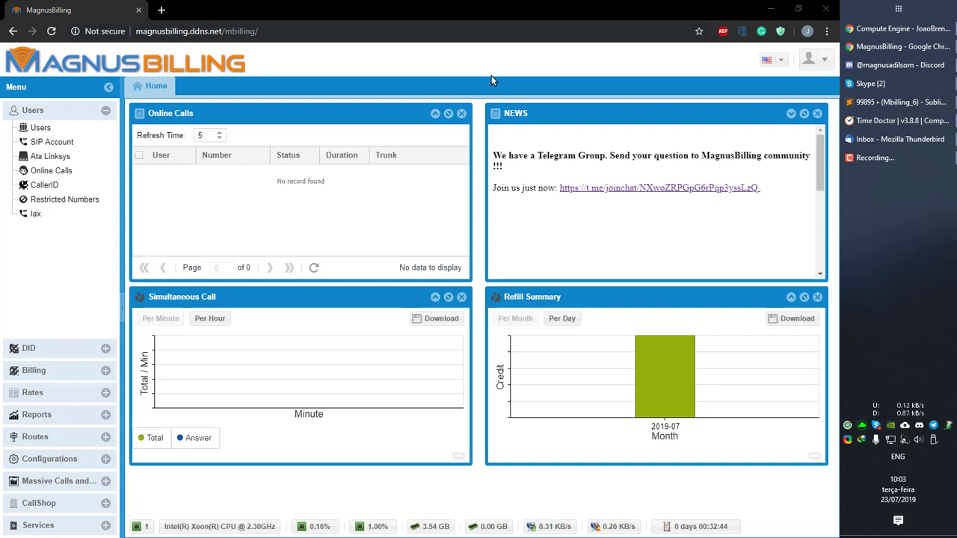
pyautogui.moveTo(402, 126)
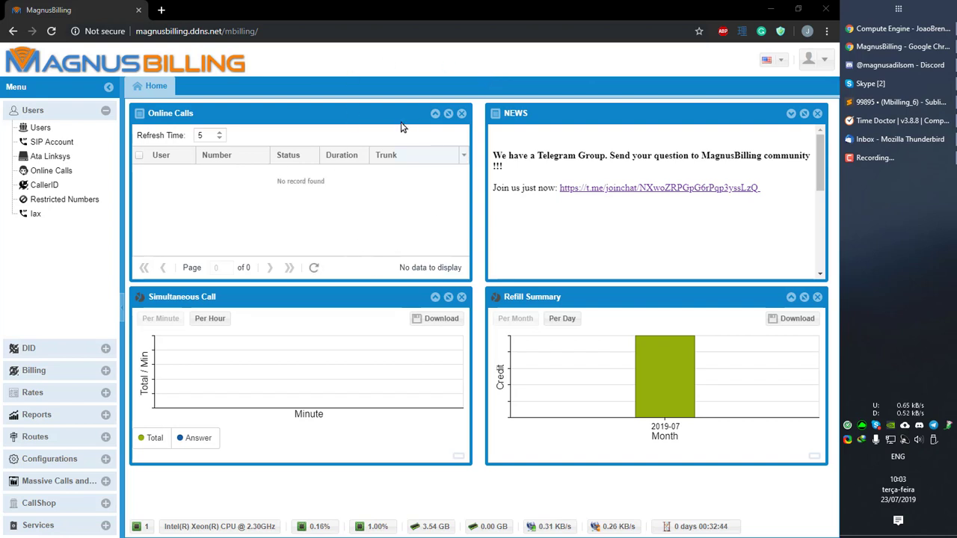
pyautogui.moveTo(217, 256)
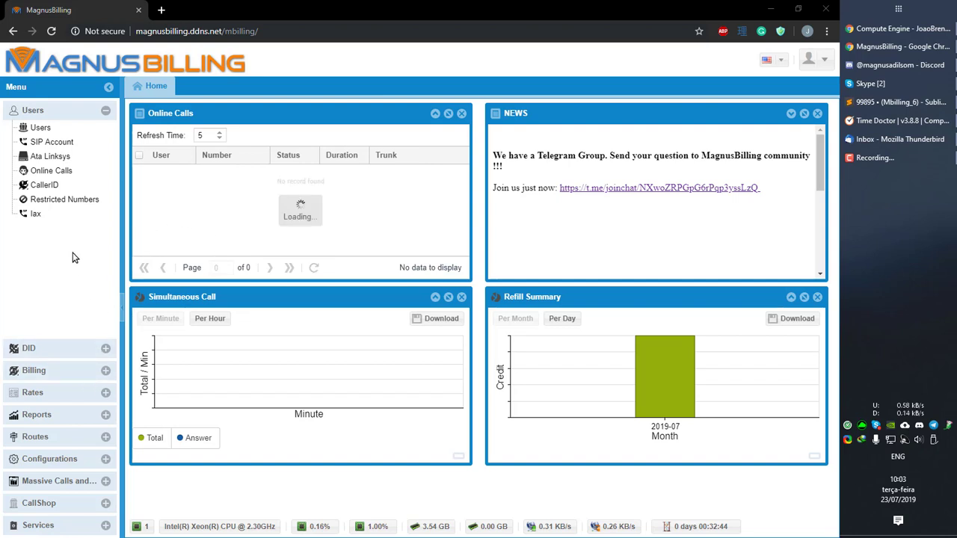
# - Expand the Configurations section in the left menu to show its pages
pyautogui.click(49, 258)
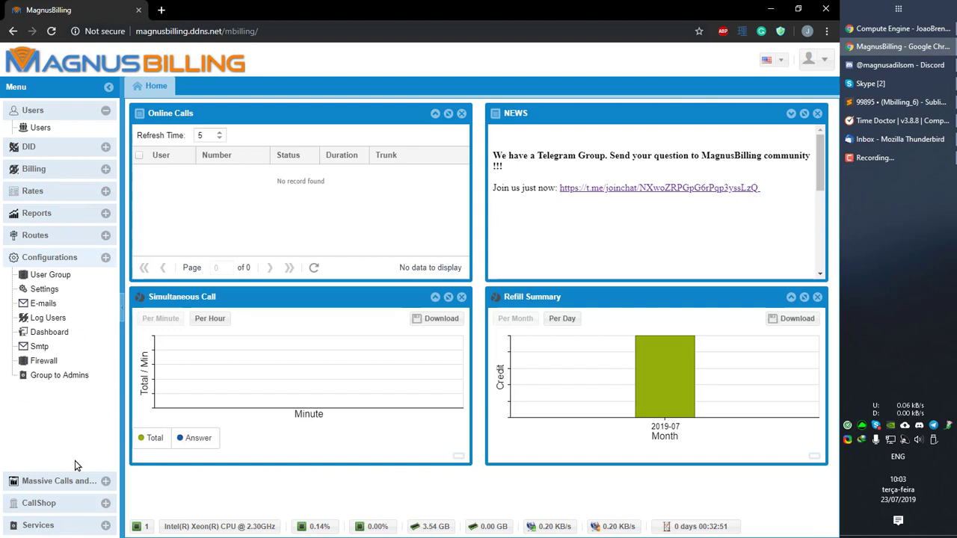
# - Open the User Group list showing the Administrator, Agent and Client groups
pyautogui.click(50, 274)
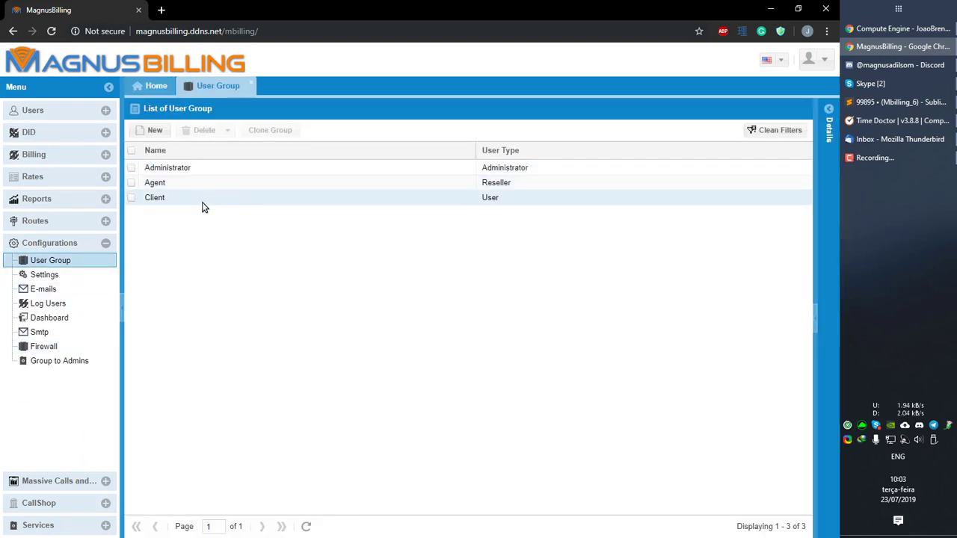
pyautogui.moveTo(178, 195)
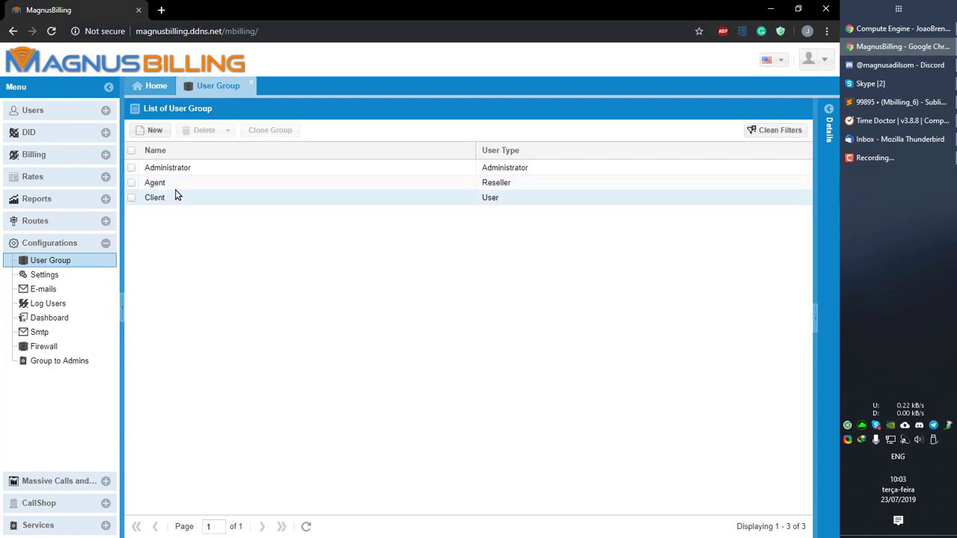
pyautogui.moveTo(192, 317)
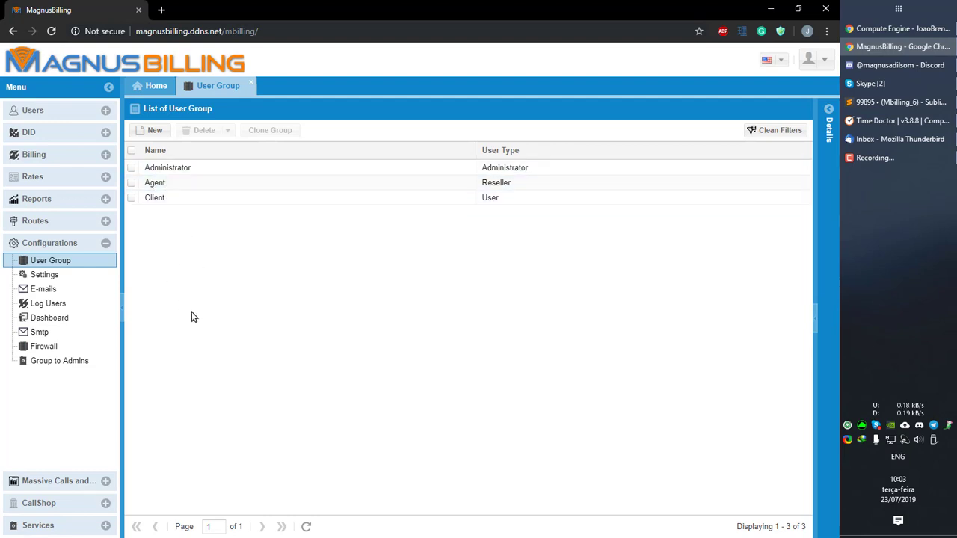
pyautogui.moveTo(267, 249)
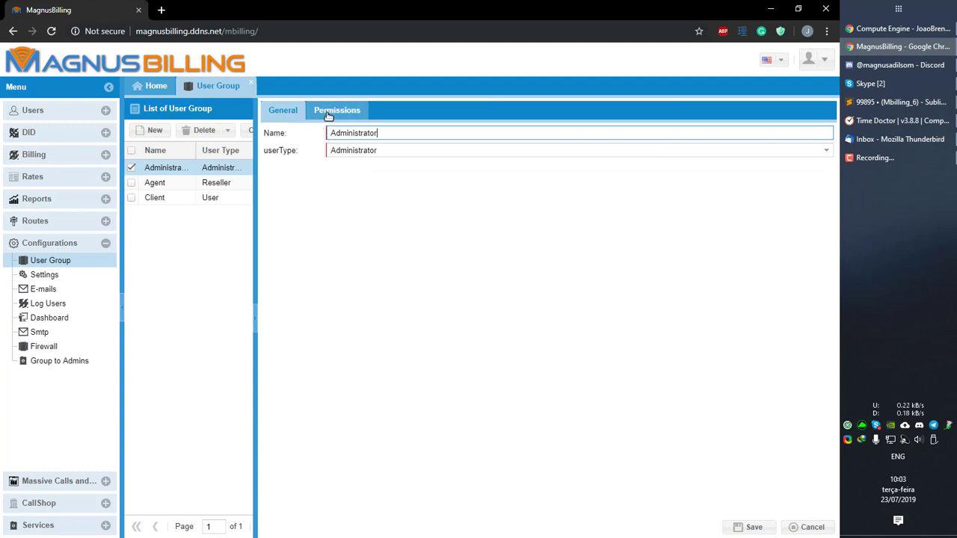
# - Save the Administrator group's permissions with the Iax menu box left unchecked
pyautogui.click(336, 110)
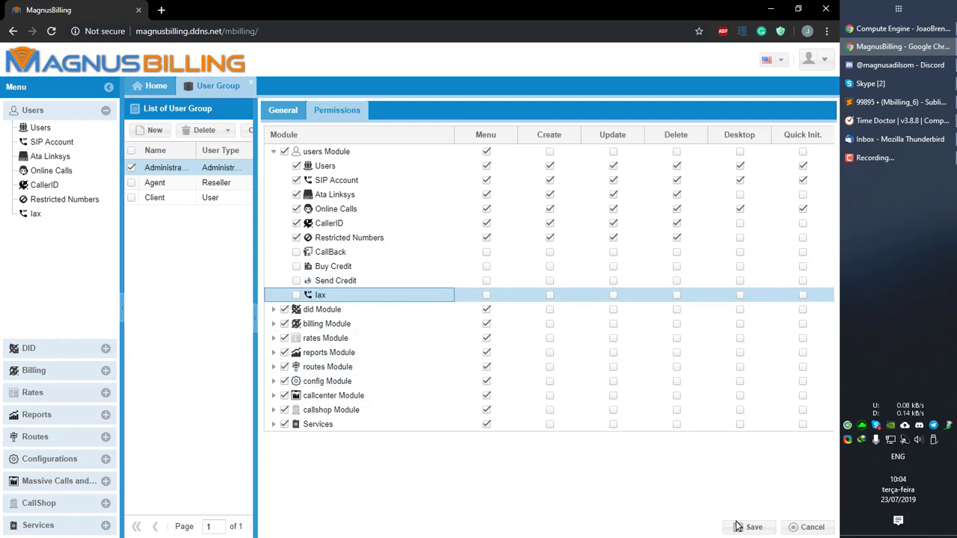
pyautogui.click(748, 527)
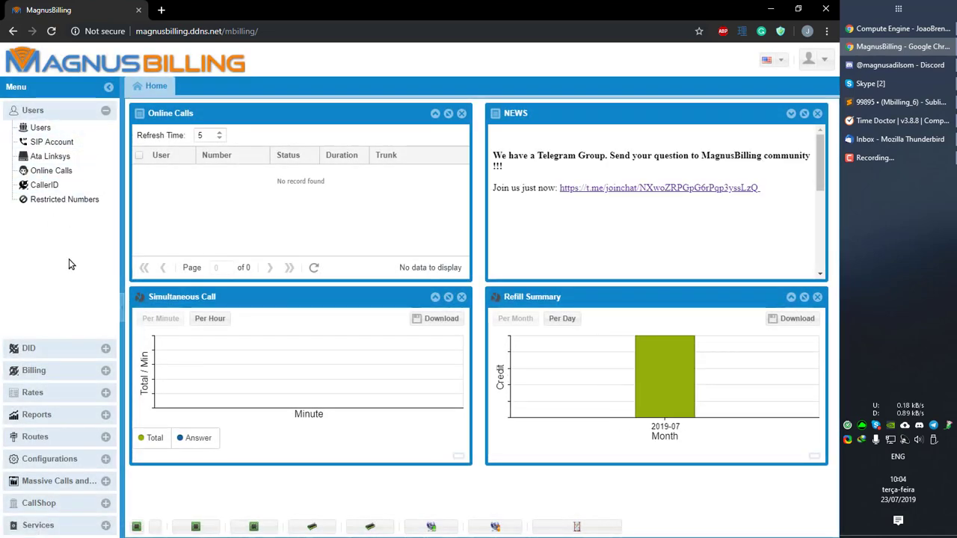
# - Tick the Iax menu checkbox in Administrator permissions and save
pyautogui.click(50, 242)
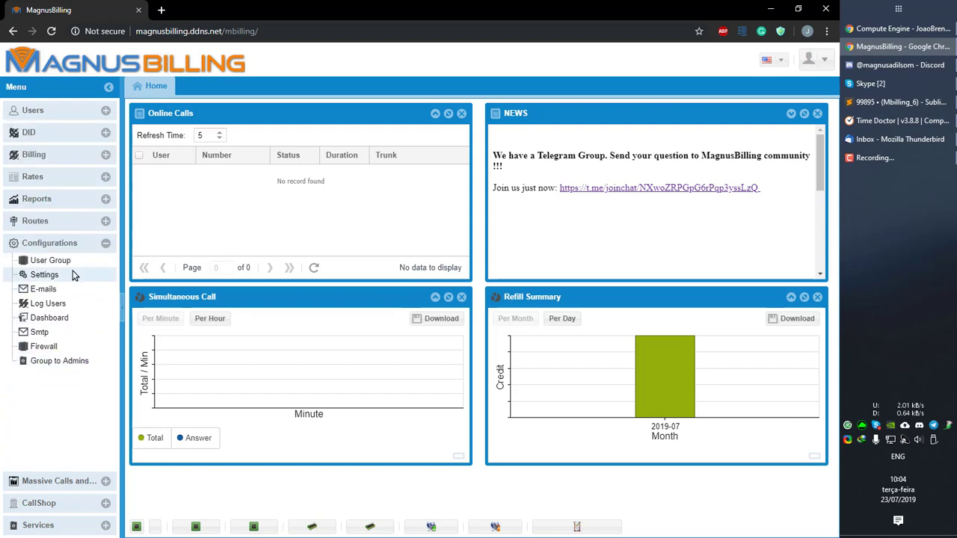
pyautogui.click(51, 261)
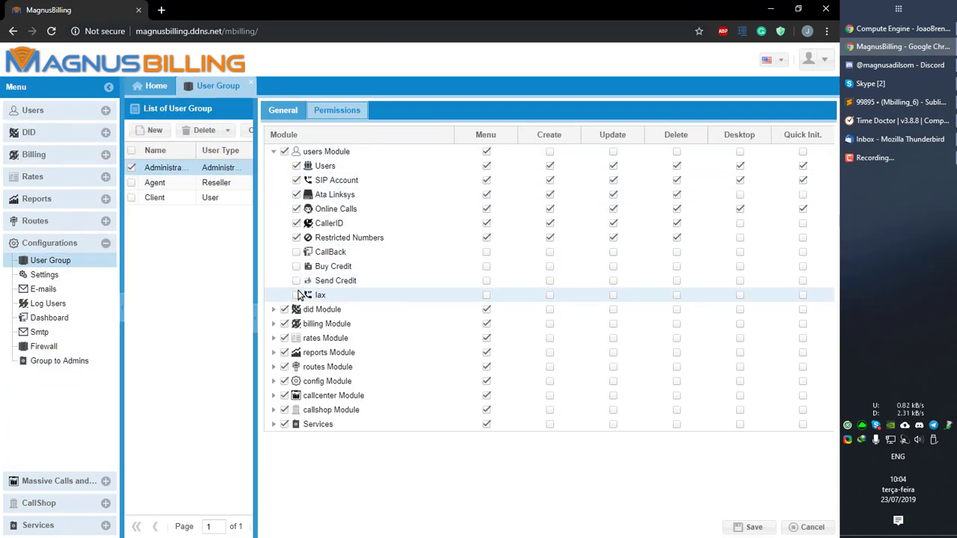
pyautogui.click(320, 295)
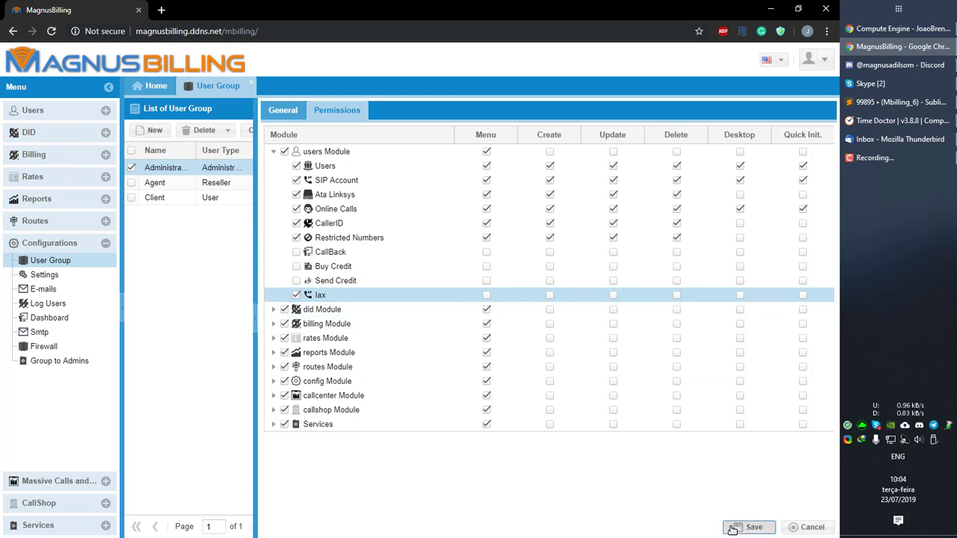
pyautogui.click(754, 527)
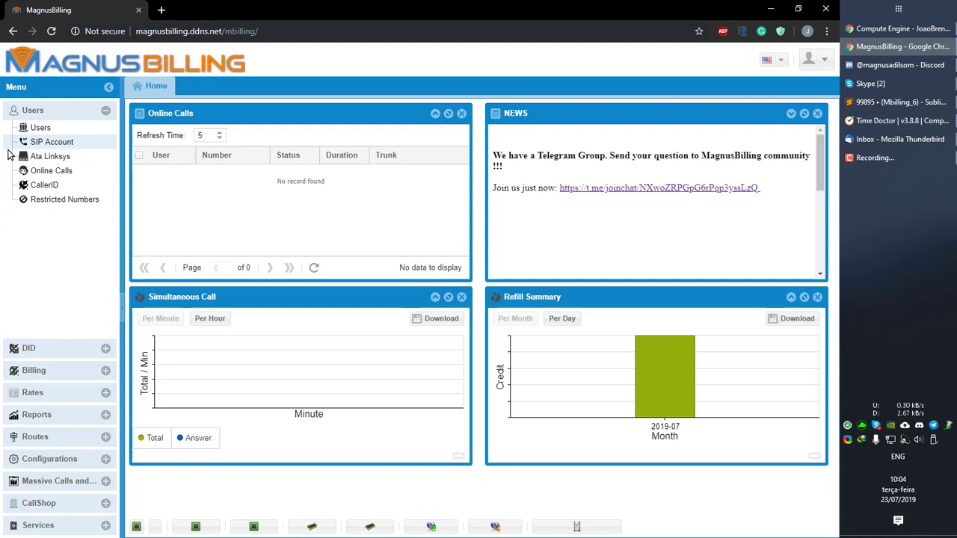
# - Reopen the Administrator group's Permissions tab from Configurations > User Group
pyautogui.click(49, 242)
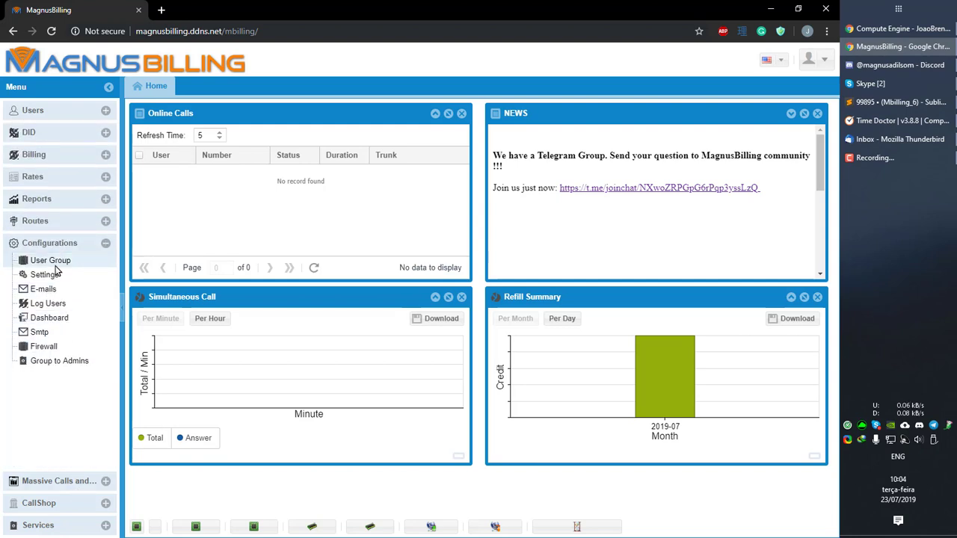
pyautogui.click(50, 260)
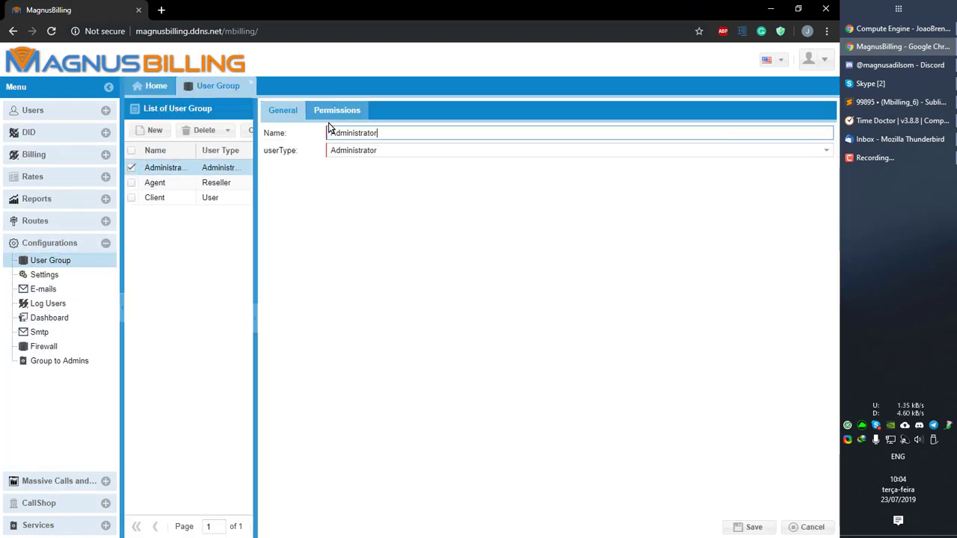
pyautogui.click(336, 110)
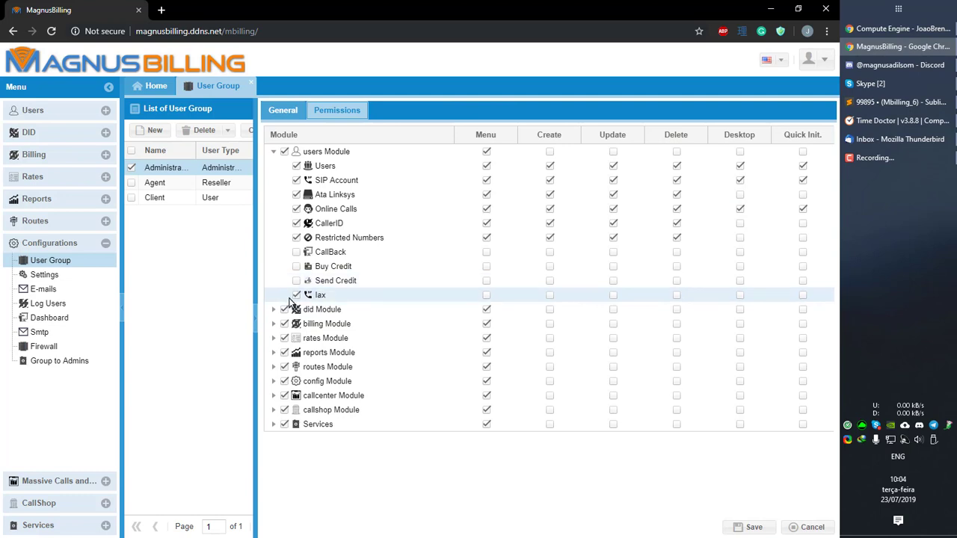
pyautogui.moveTo(322, 295)
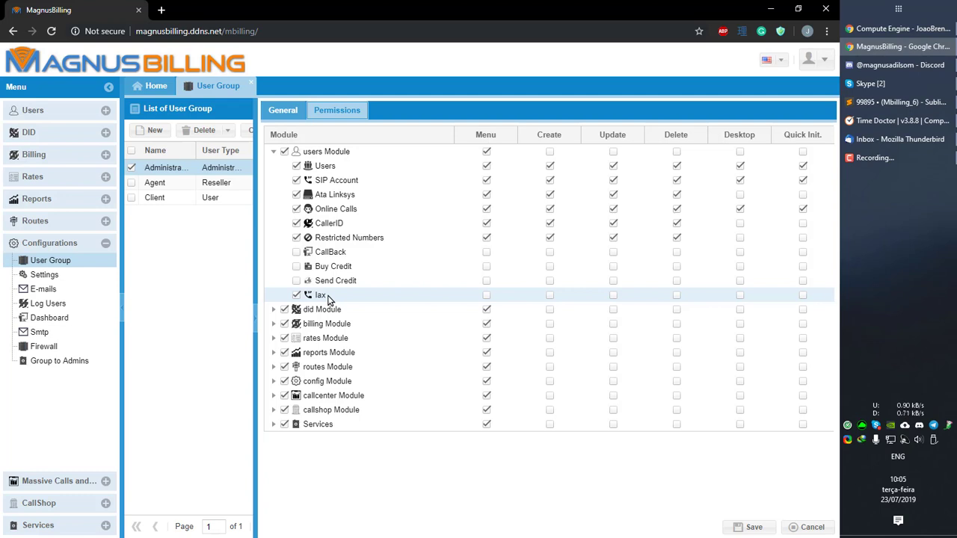
pyautogui.moveTo(296, 302)
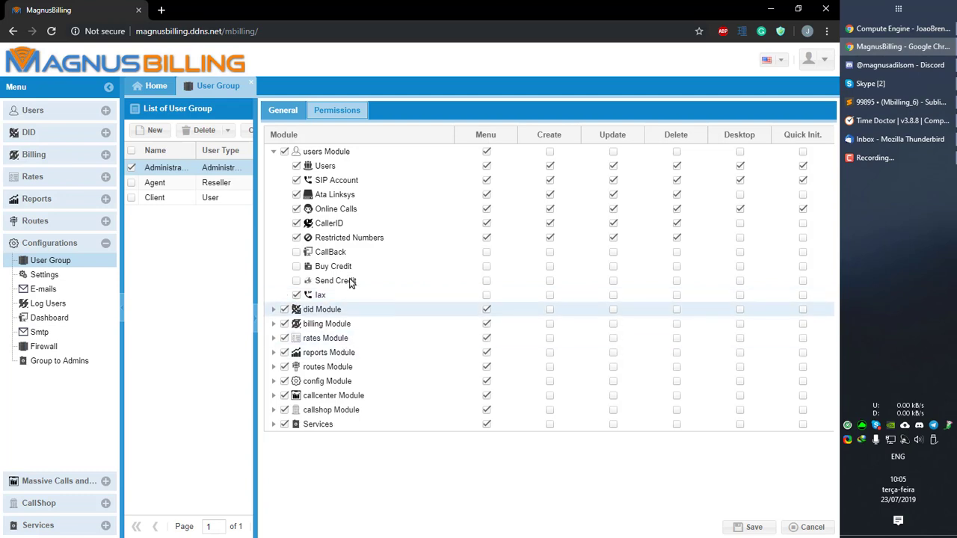
pyautogui.moveTo(366, 281)
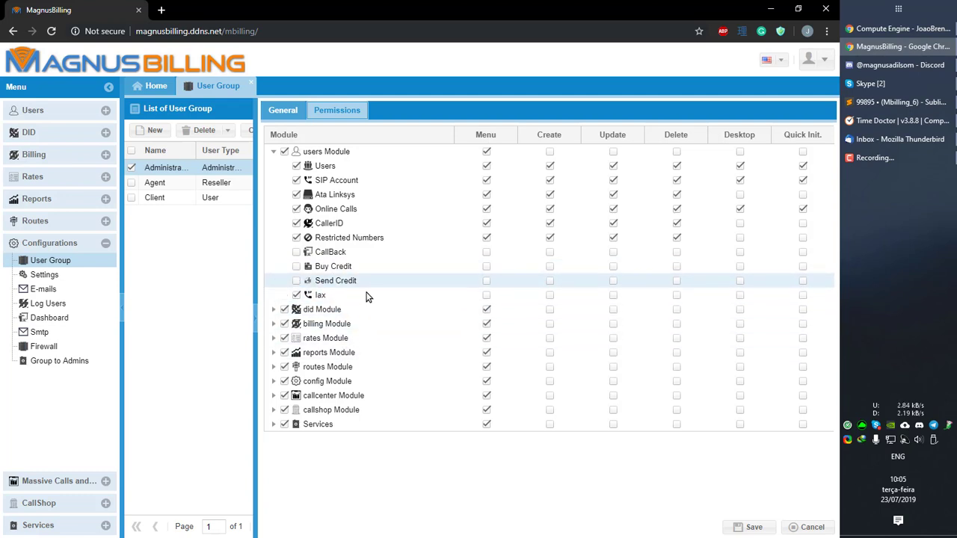
pyautogui.moveTo(342, 309)
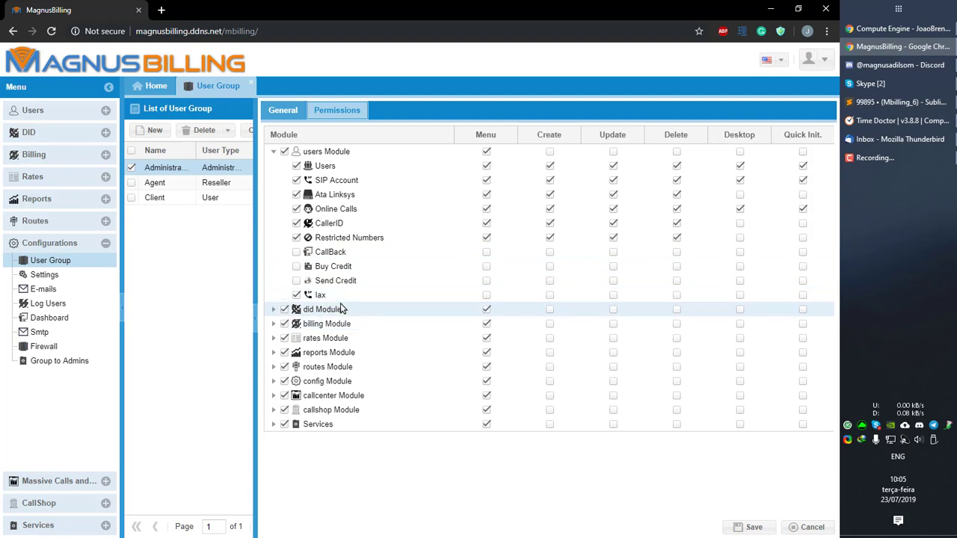
# - Give Administrator Delete rights on DID and Iax menu access, then save
pyautogui.click(273, 309)
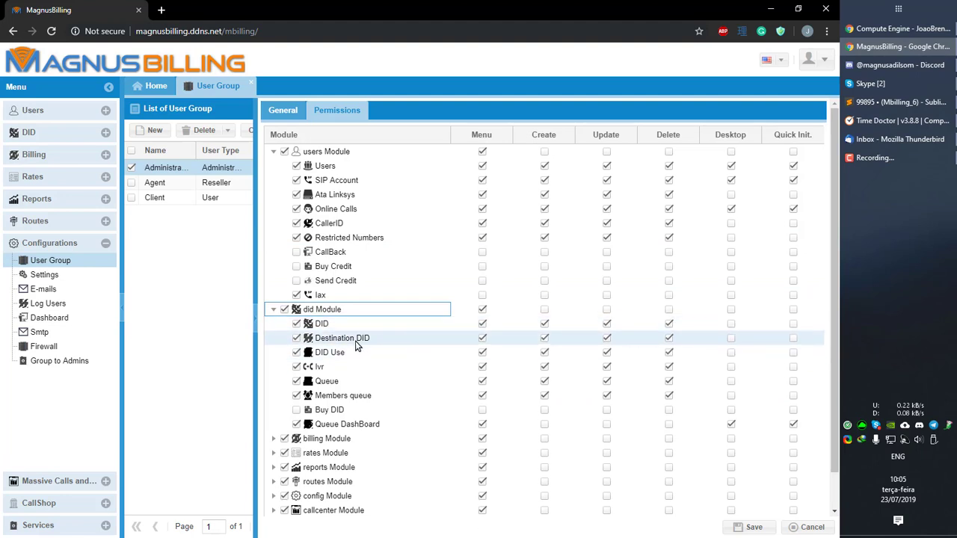
pyautogui.moveTo(348, 323)
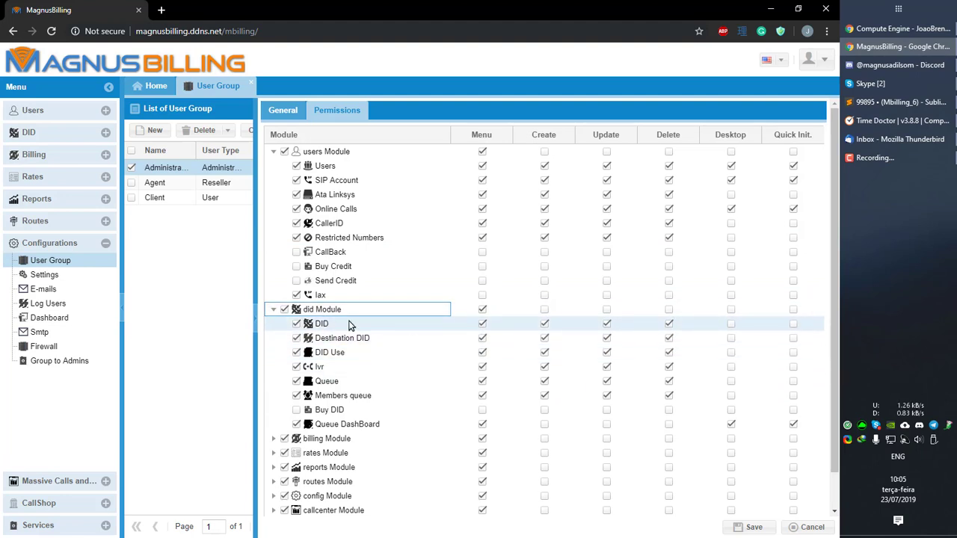
pyautogui.click(297, 323)
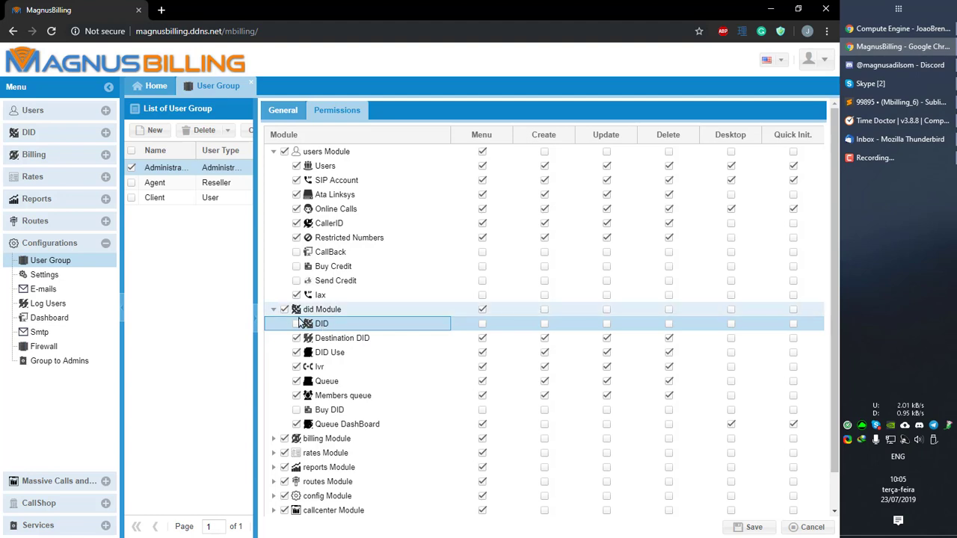
pyautogui.click(297, 323)
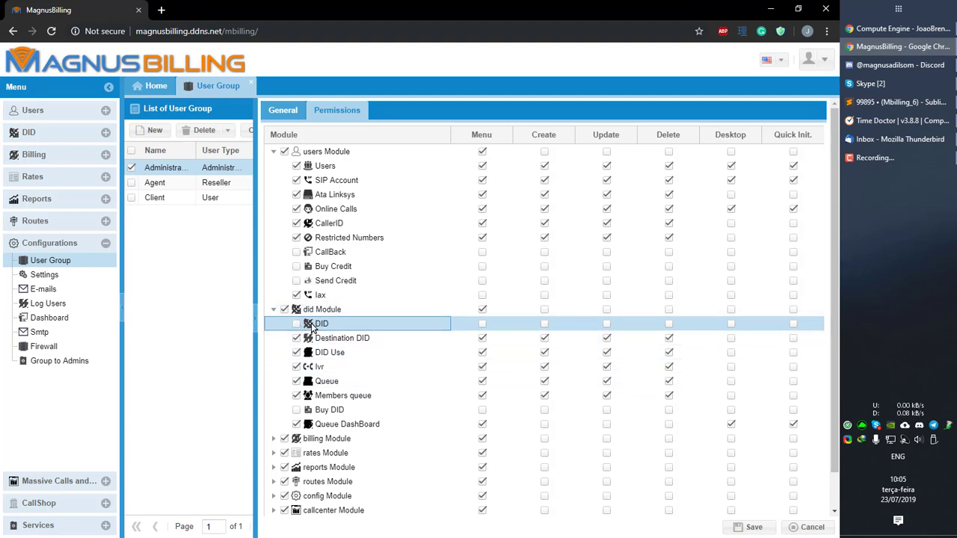
pyautogui.click(482, 323)
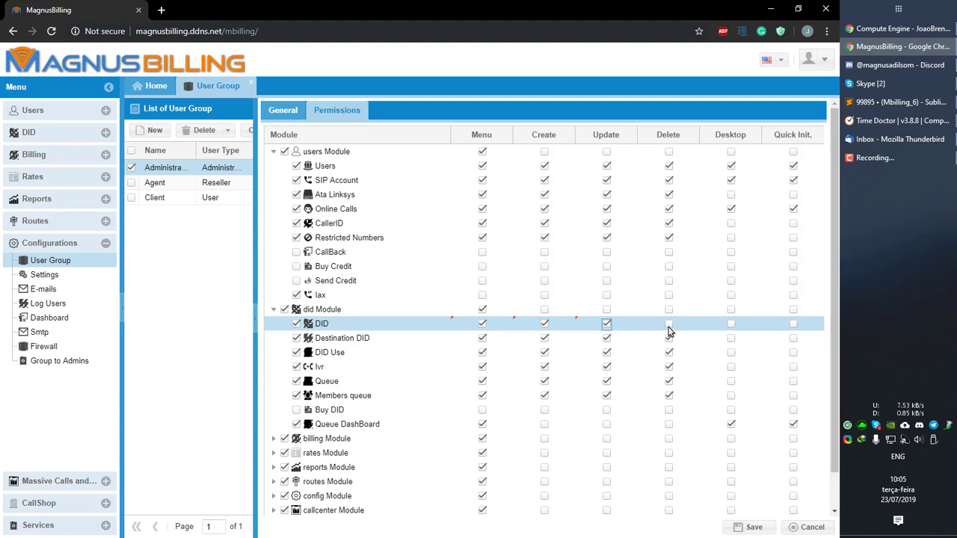
pyautogui.click(669, 322)
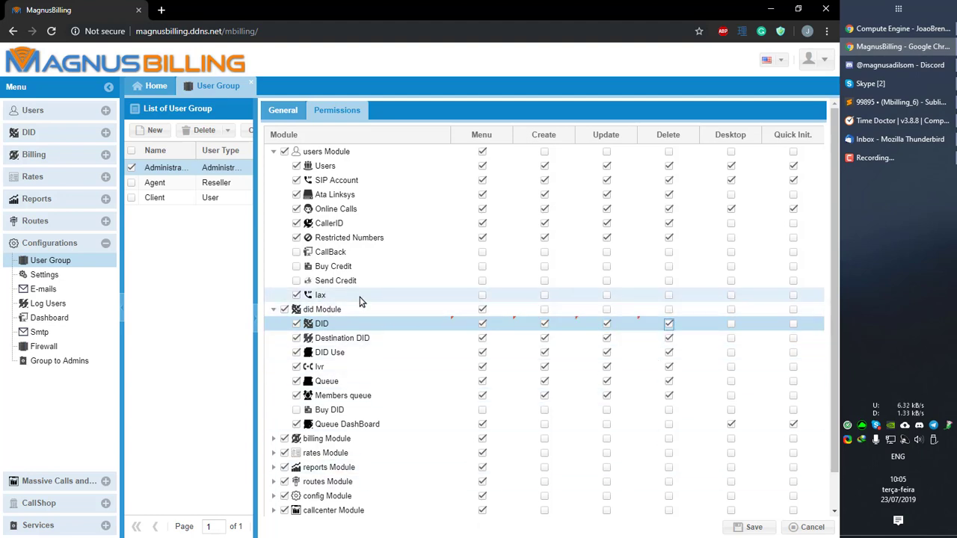
pyautogui.moveTo(451, 303)
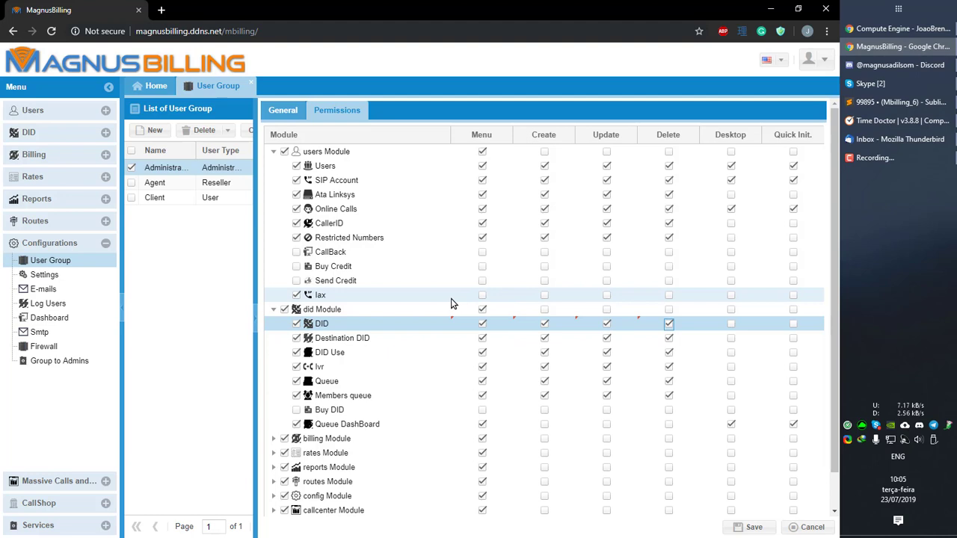
pyautogui.click(482, 295)
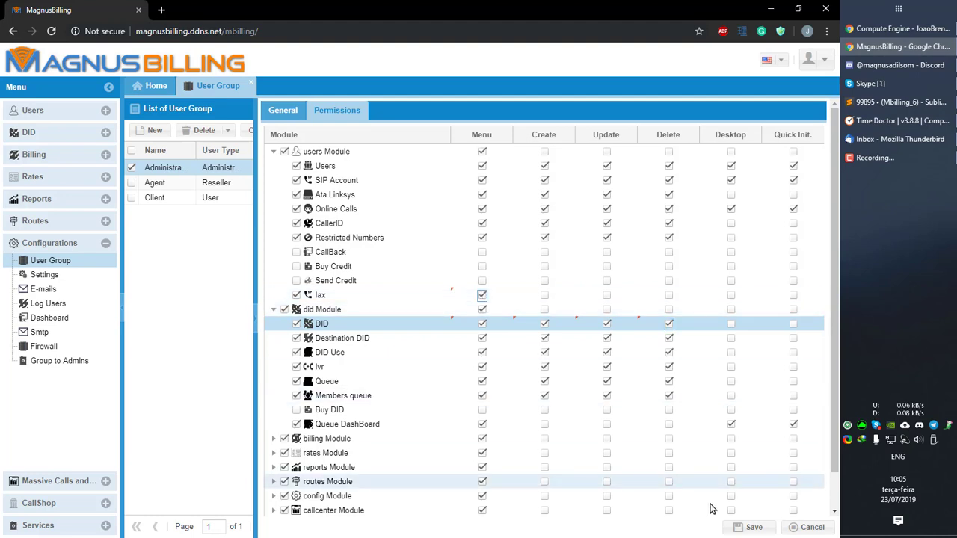
pyautogui.click(754, 527)
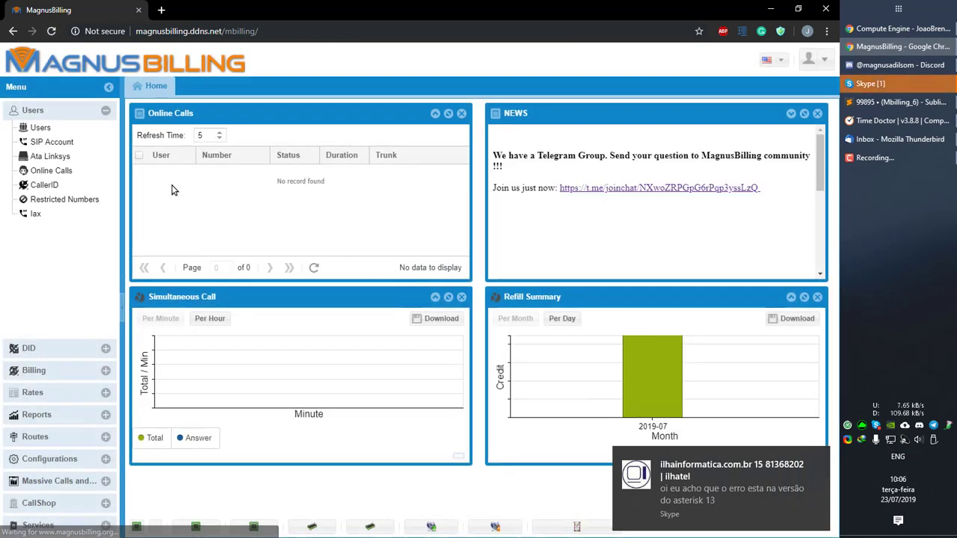
# - View the empty Iax accounts list and its details form, then return to Configurations
pyautogui.click(35, 214)
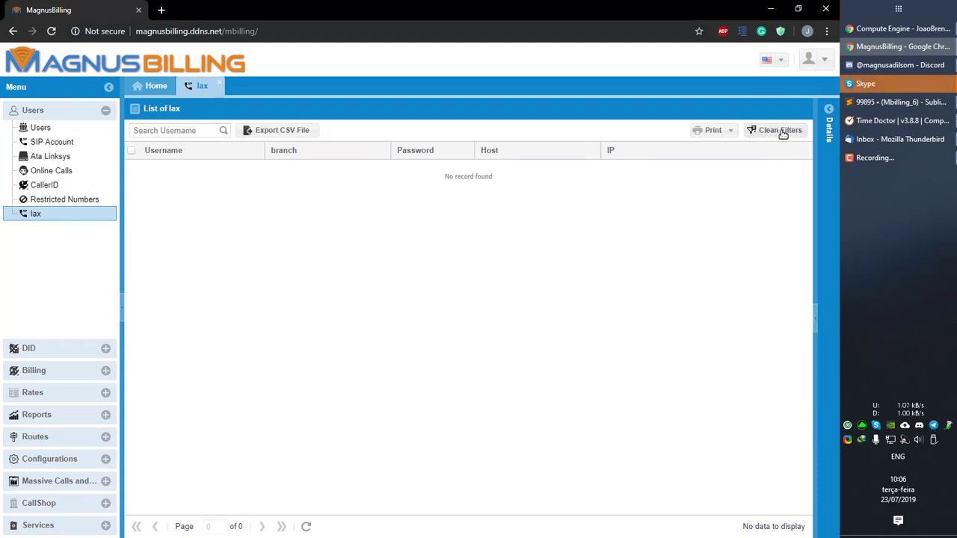
pyautogui.click(828, 108)
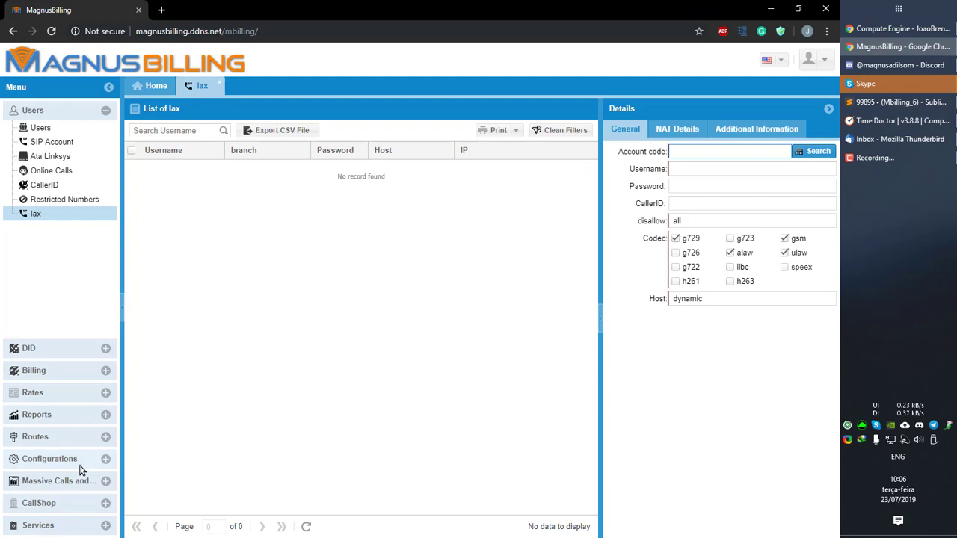
pyautogui.click(49, 458)
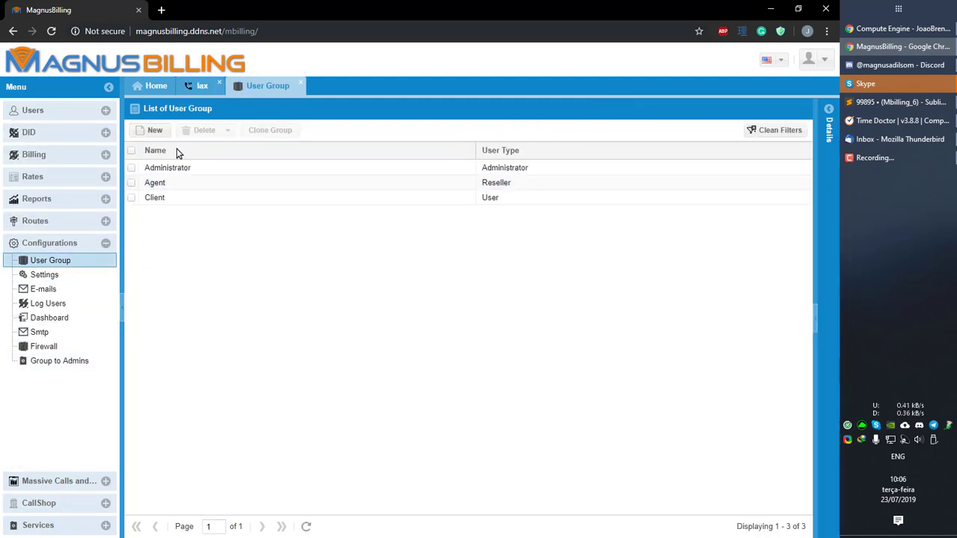
# - In Administrator permissions, tick Create, Update and Delete on the Iax row
pyautogui.doubleClick(167, 167)
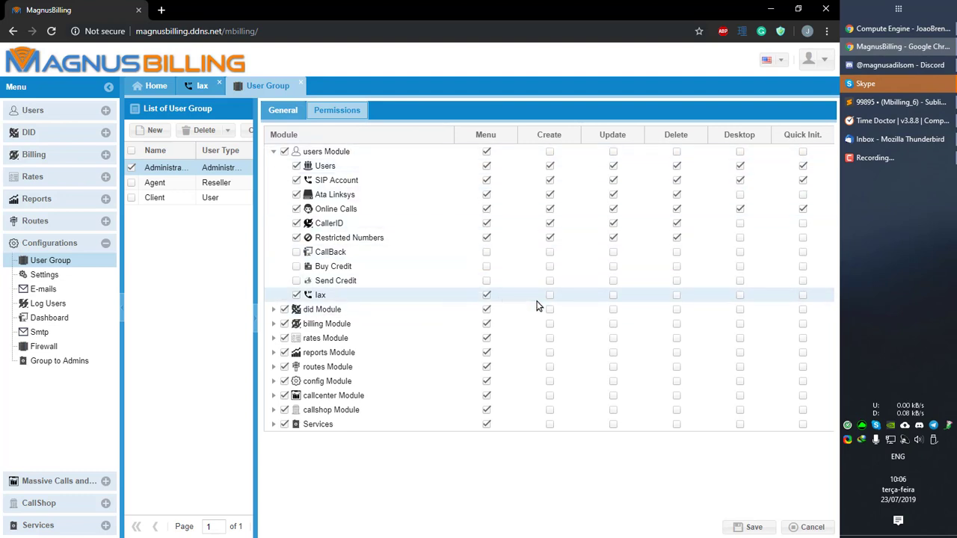
pyautogui.click(549, 294)
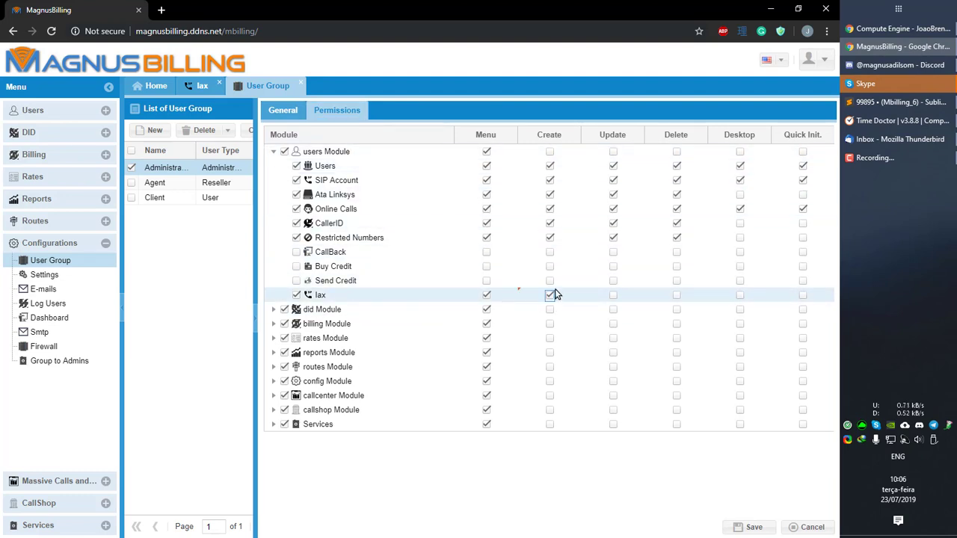
pyautogui.click(549, 295)
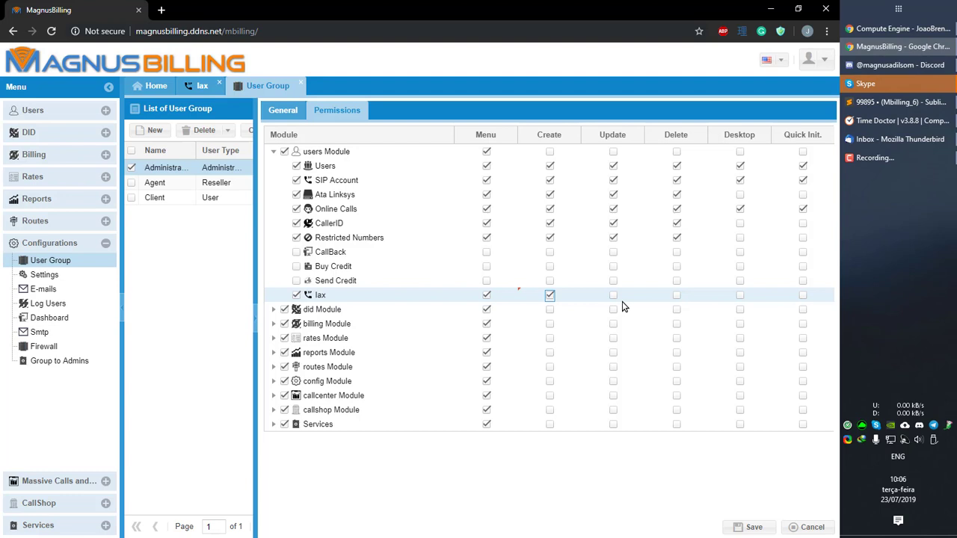
pyautogui.click(675, 295)
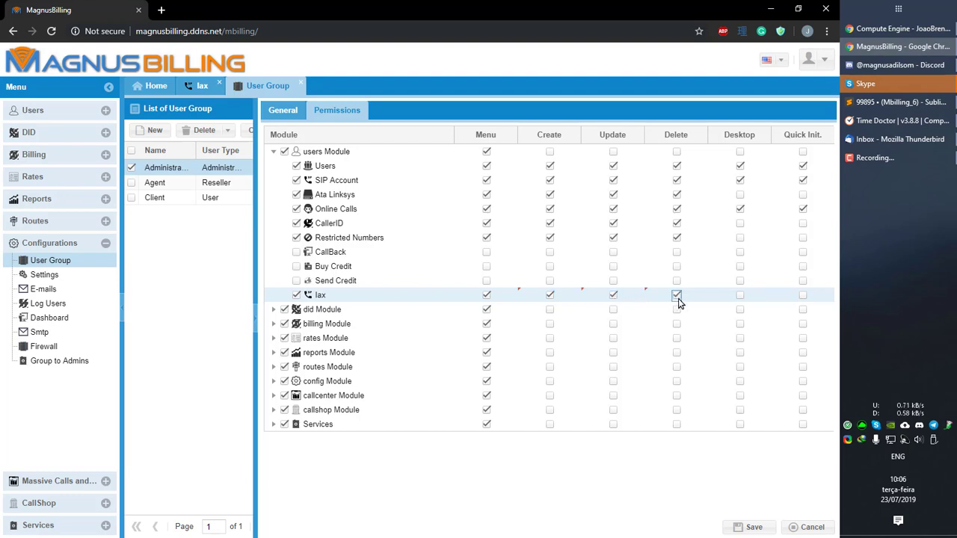
pyautogui.moveTo(677, 295)
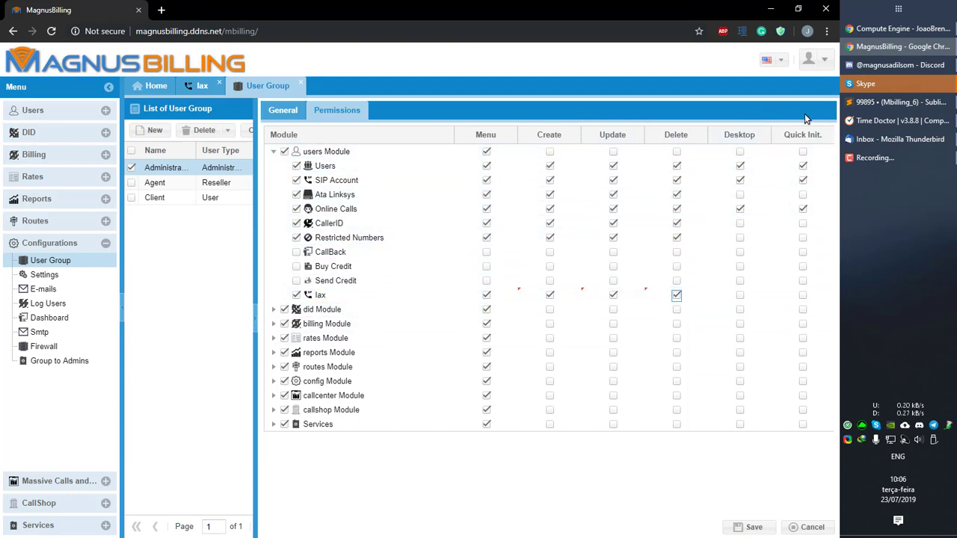
pyautogui.moveTo(757, 117)
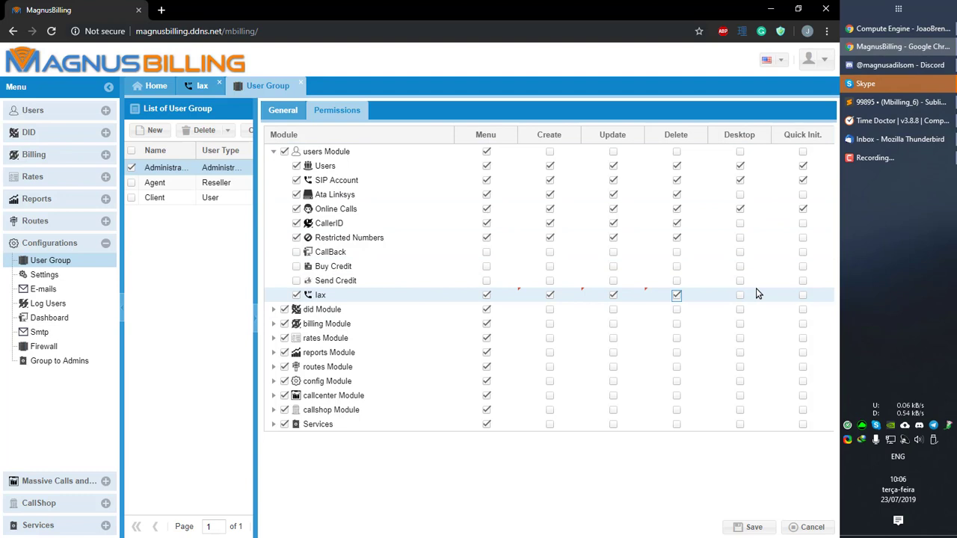
pyautogui.moveTo(832, 294)
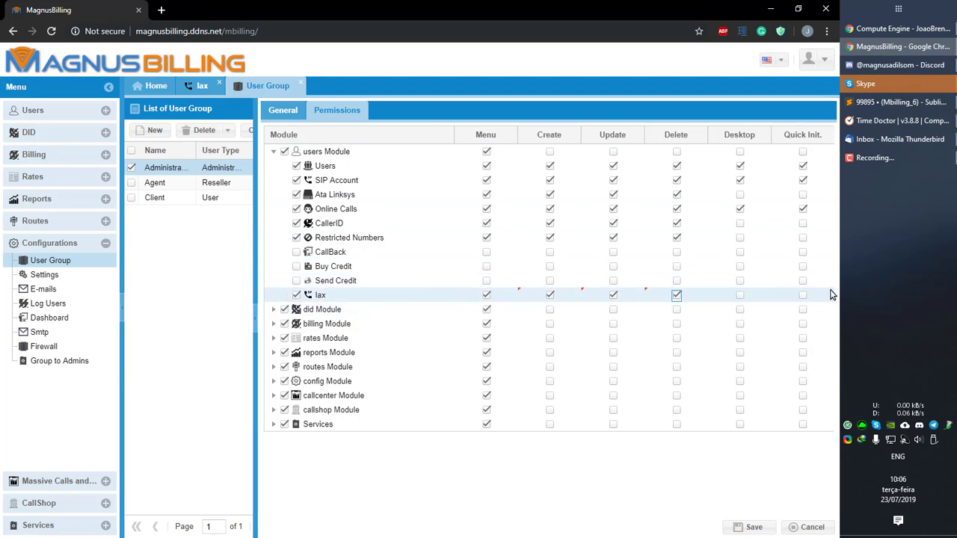
pyautogui.moveTo(793, 297)
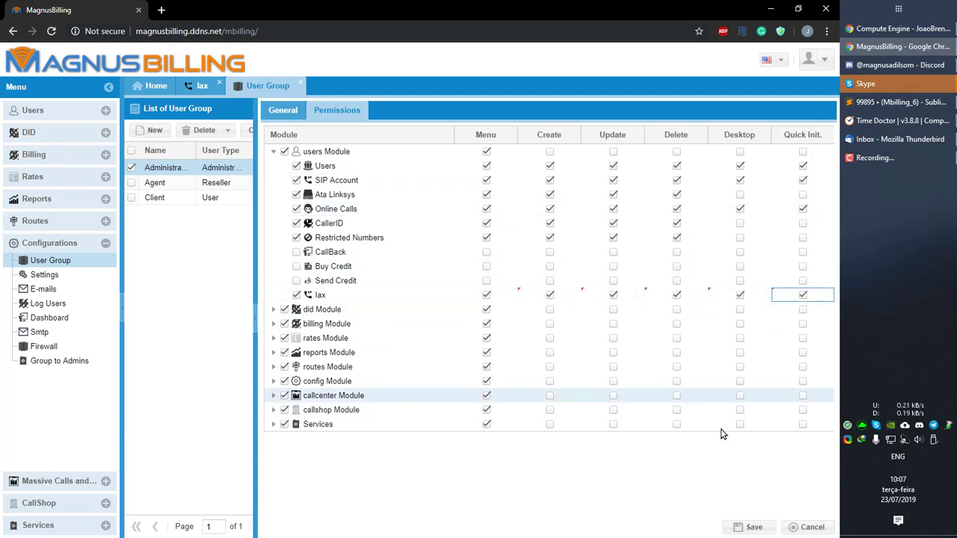
# - Save the Iax permissions and check the empty Iax accounts list's available actions
pyautogui.click(753, 527)
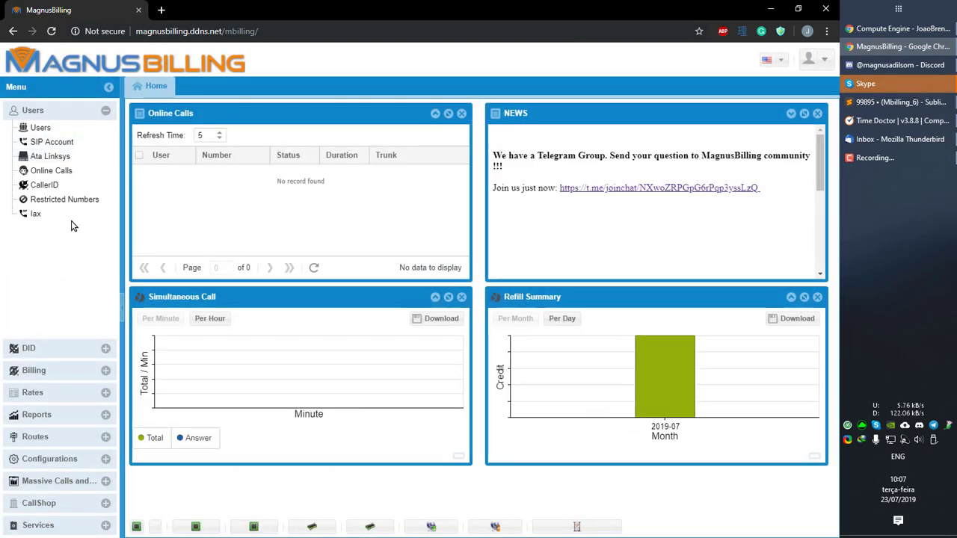
pyautogui.click(35, 214)
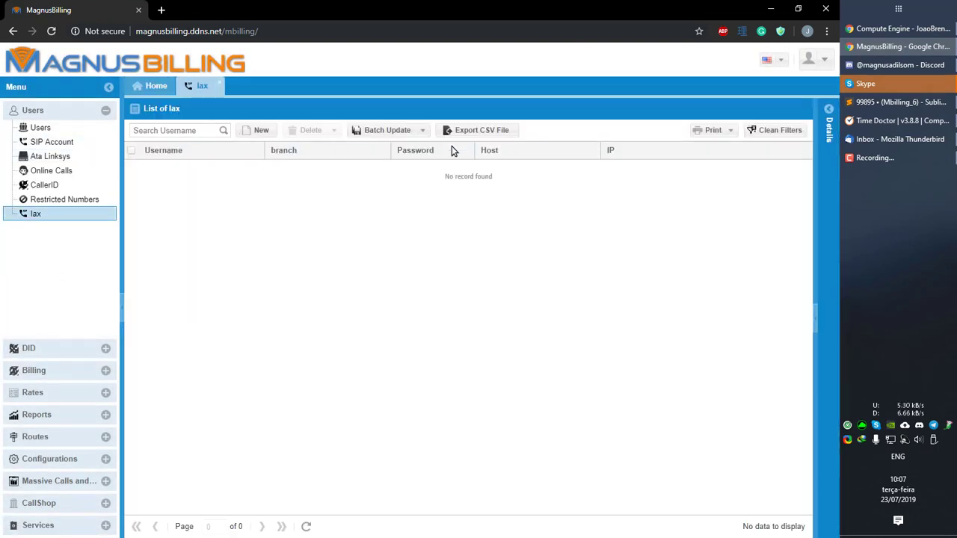
pyautogui.click(677, 129)
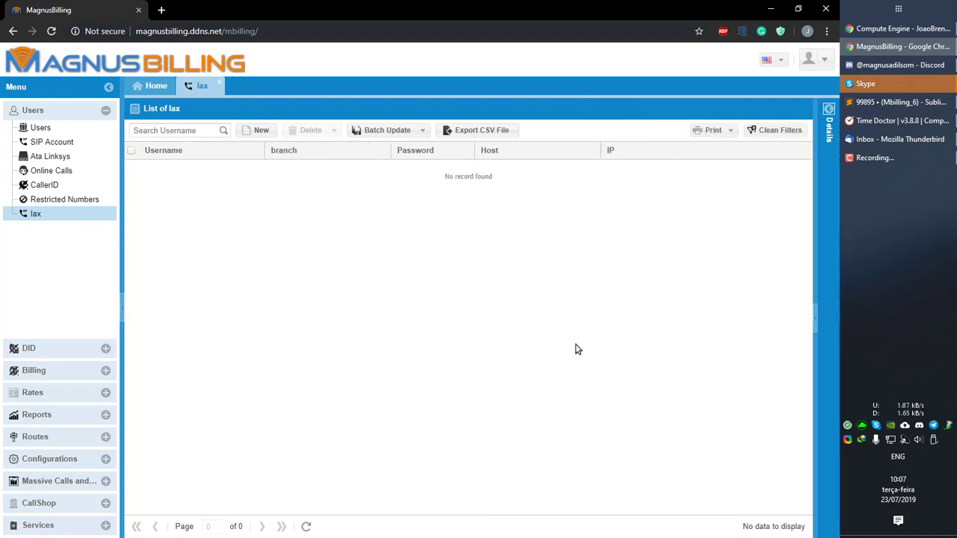
pyautogui.moveTo(576, 353)
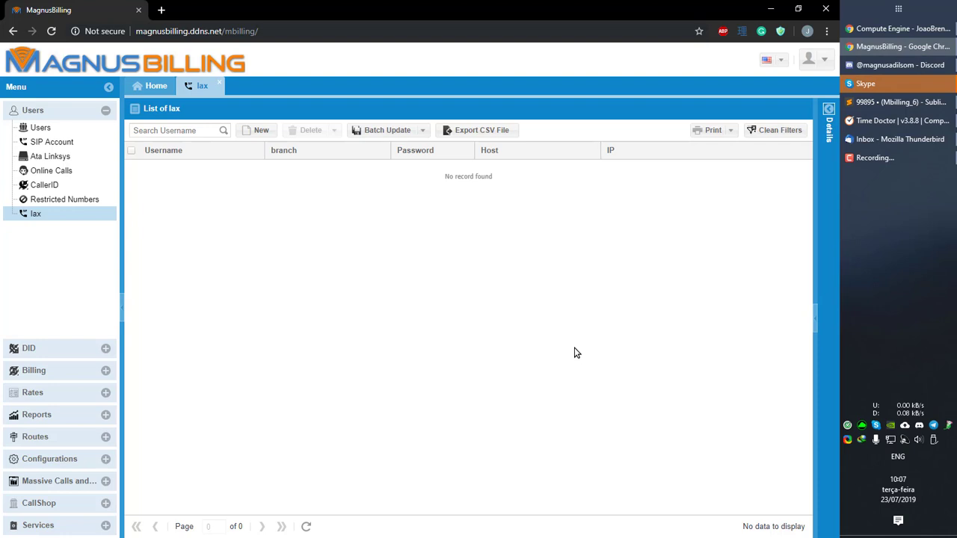
pyautogui.moveTo(216, 81)
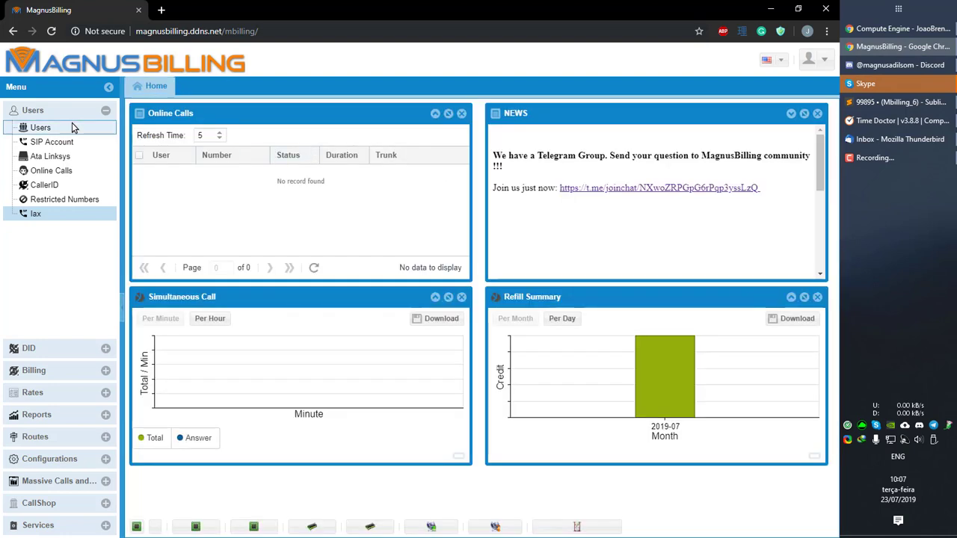
# - Open the six-account Users list and dismiss an incoming Skype call
pyautogui.click(40, 127)
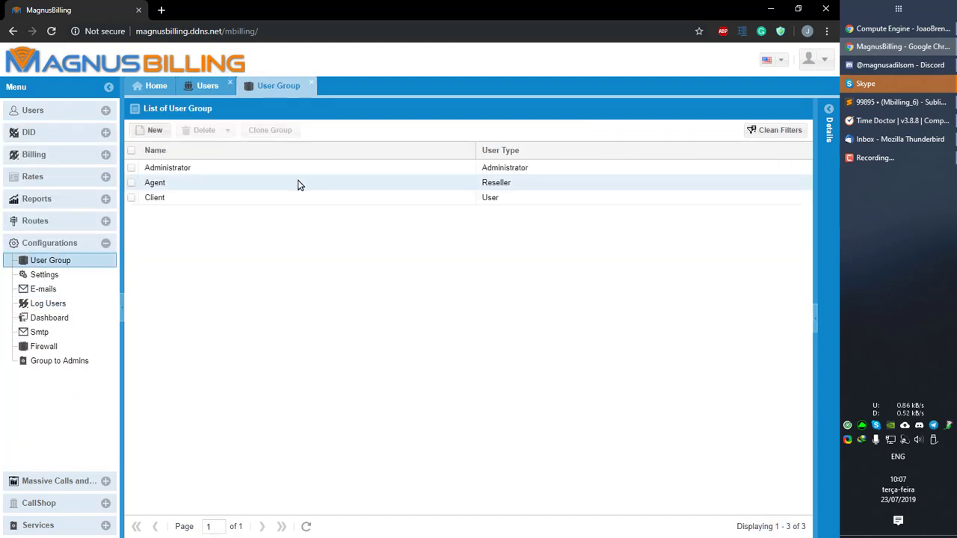
pyautogui.click(155, 129)
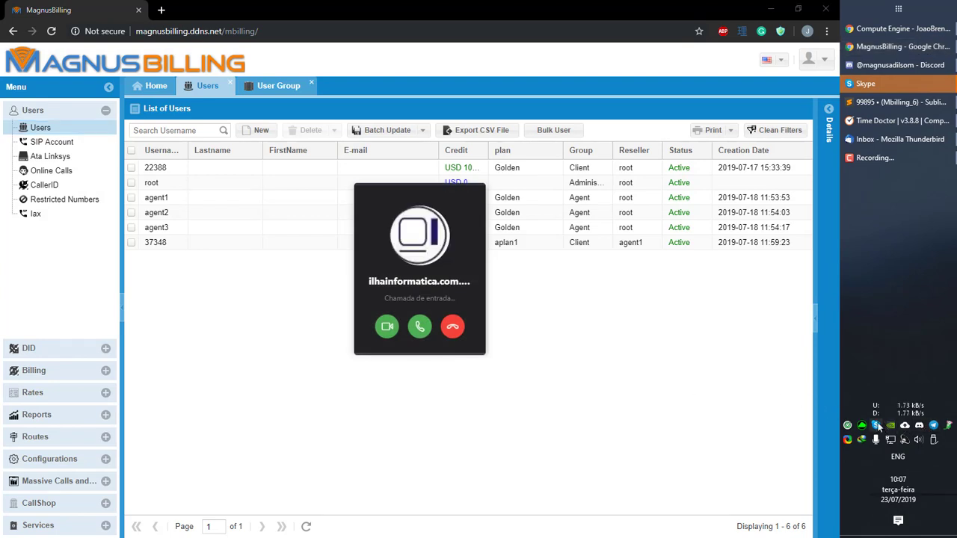
pyautogui.click(453, 327)
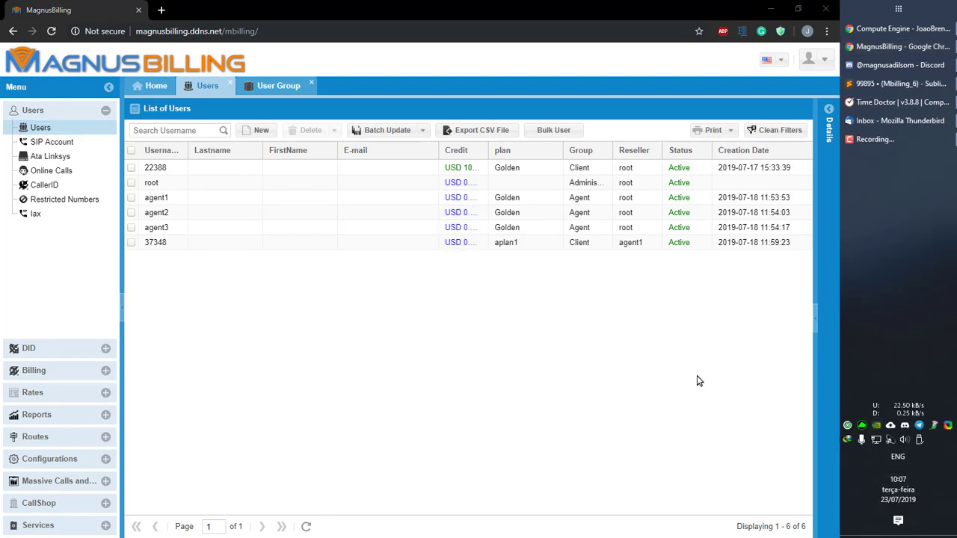